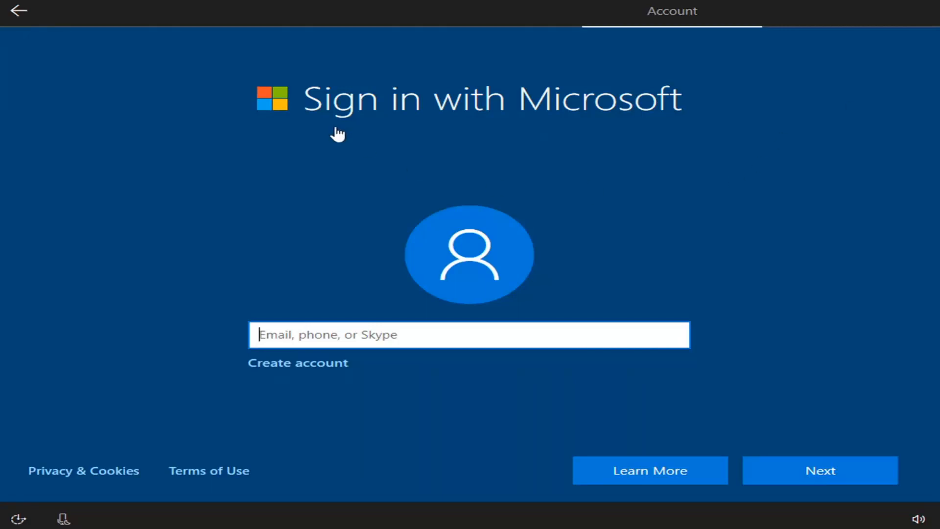
mouse_move(707, 87)
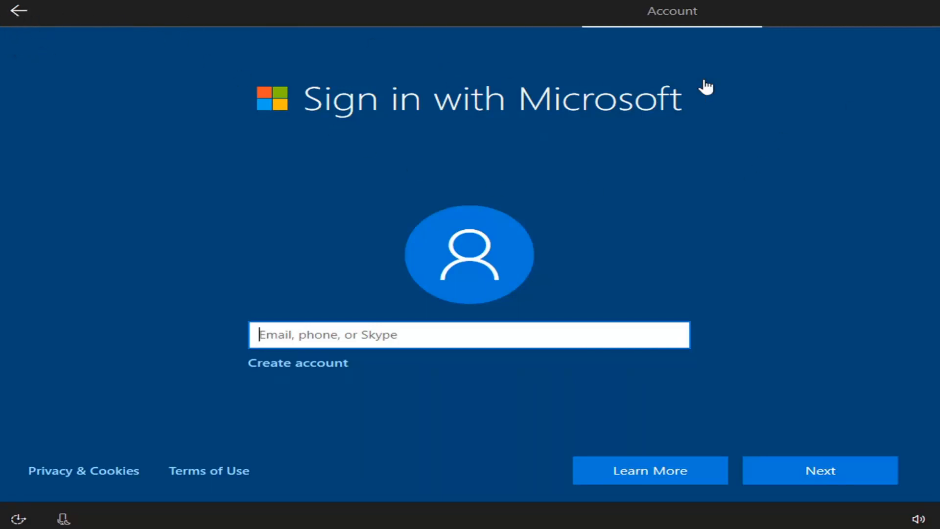
mouse_move(739, 220)
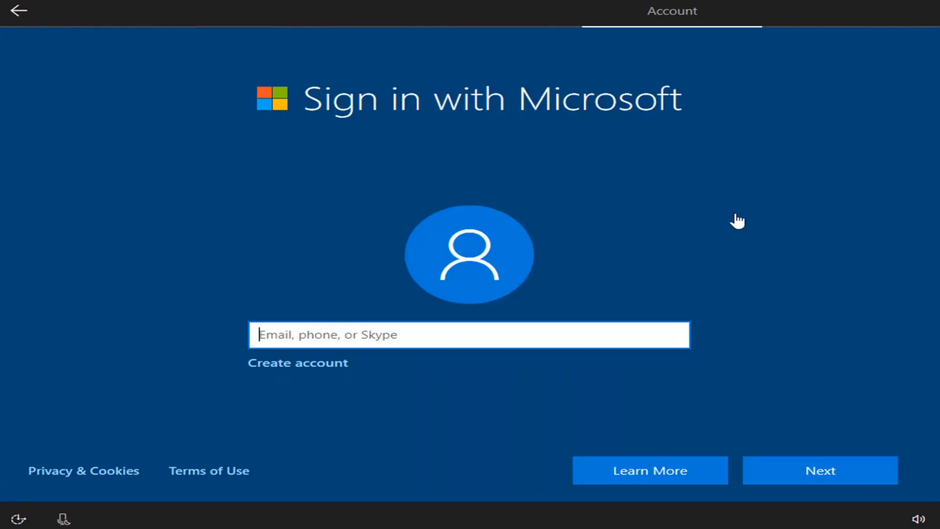
mouse_move(694, 226)
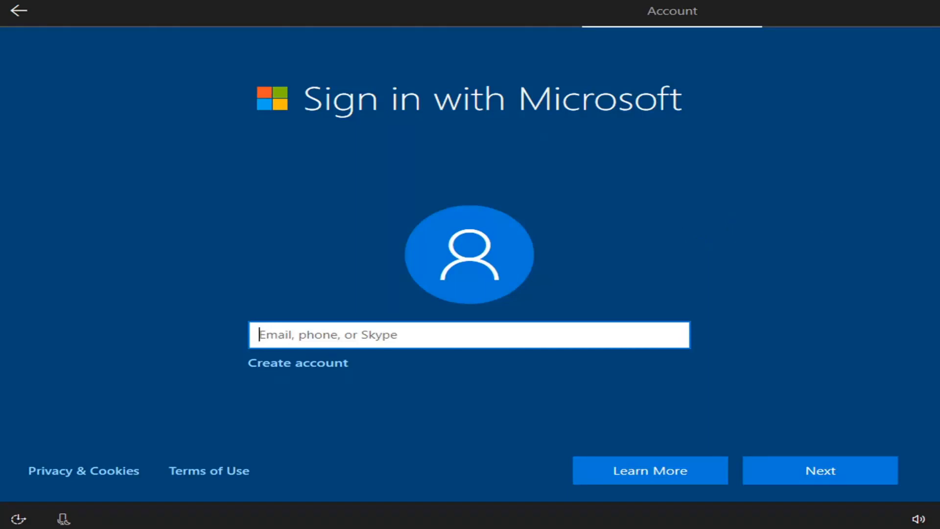
mouse_move(36, 45)
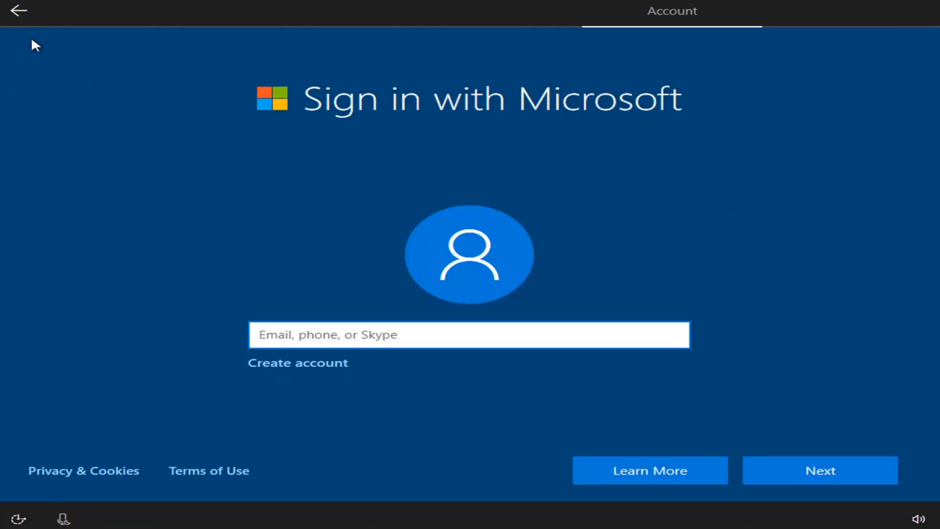
Step: Back out of Microsoft sign-in while offline to reach the local account prompt
left_click(819, 470)
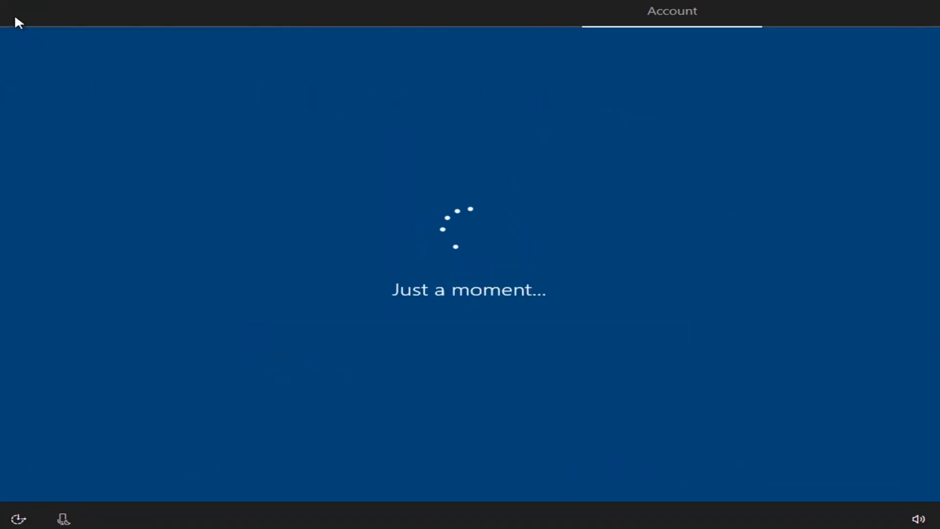
mouse_move(57, 17)
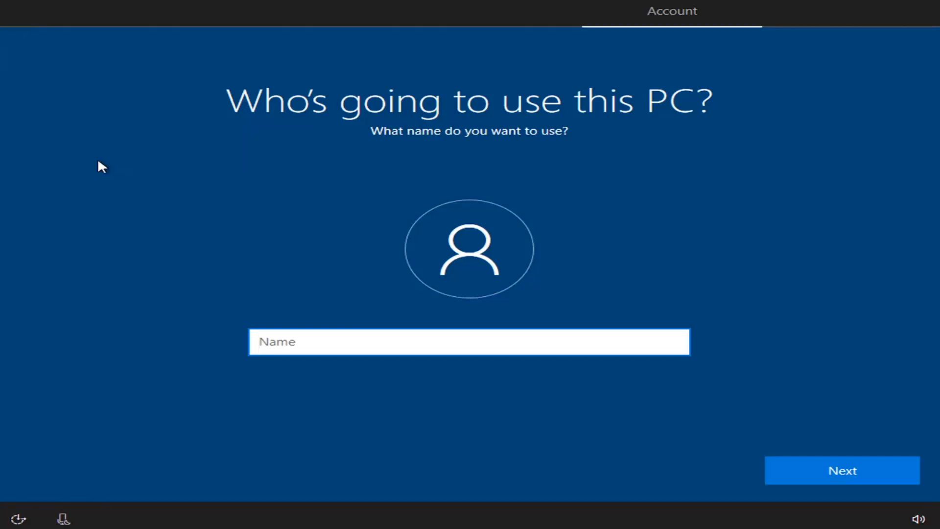
Step: Name the local account 'Test' and continue to the password prompt
left_click(469, 341)
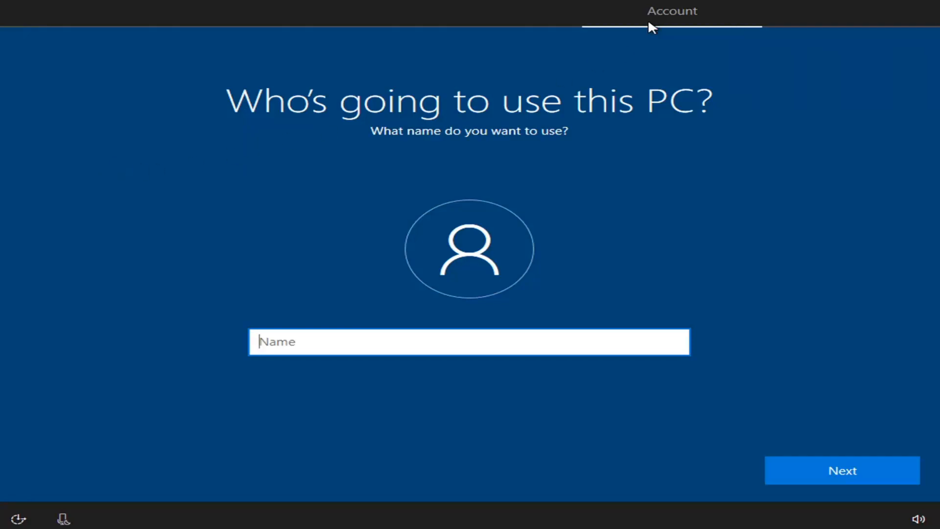
mouse_move(529, 283)
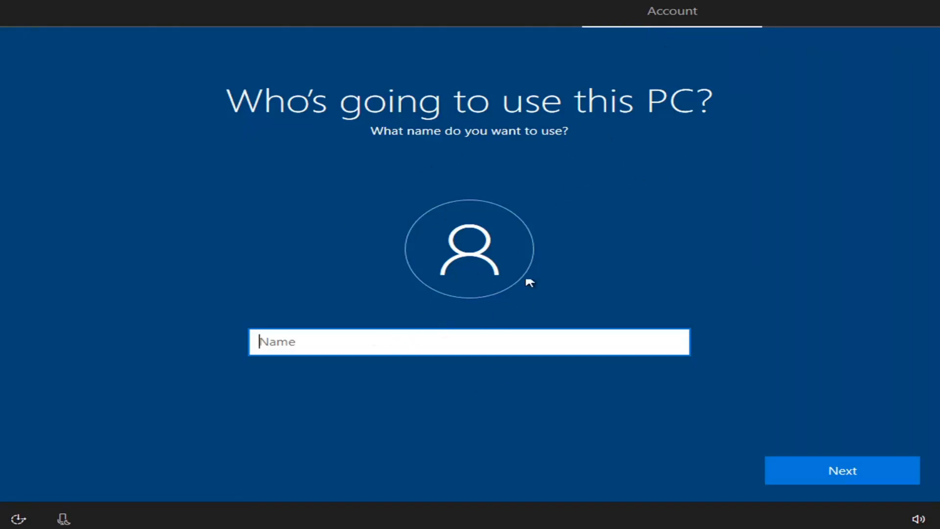
mouse_move(603, 137)
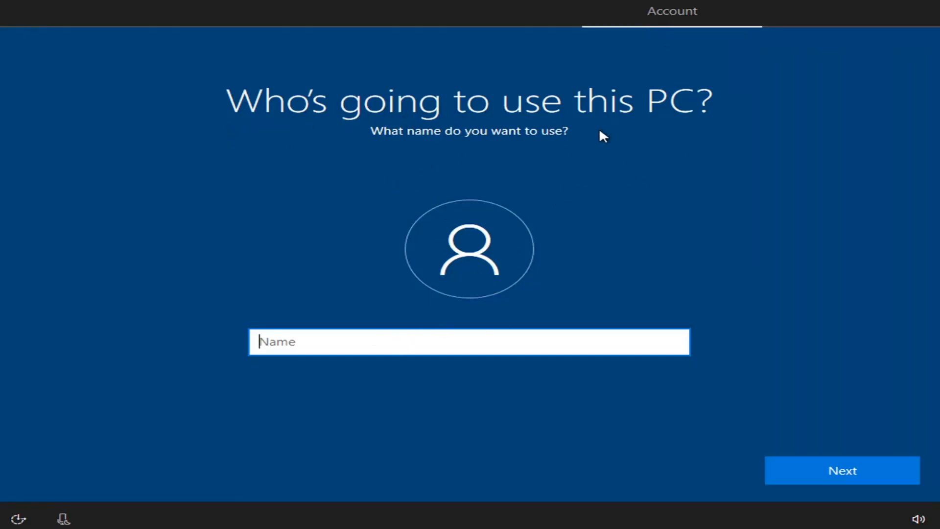
mouse_move(308, 381)
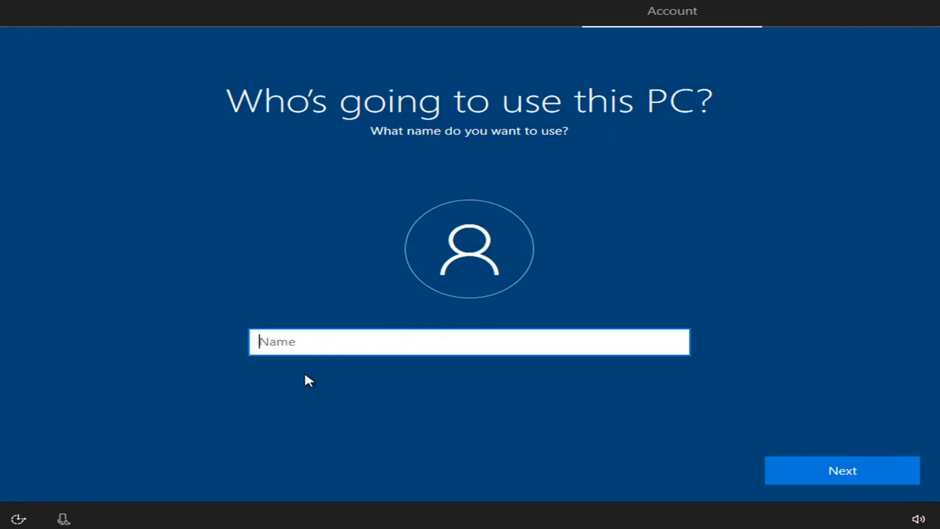
type("Test")
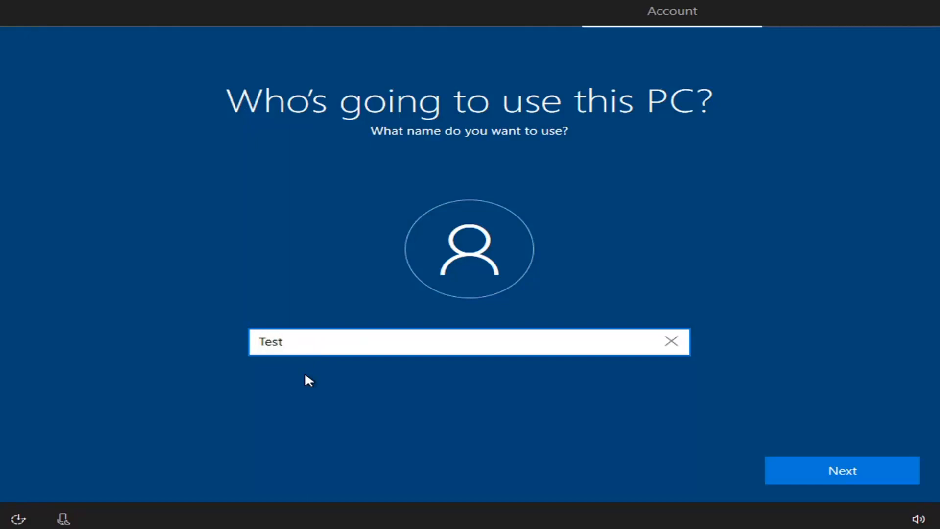
left_click(842, 470)
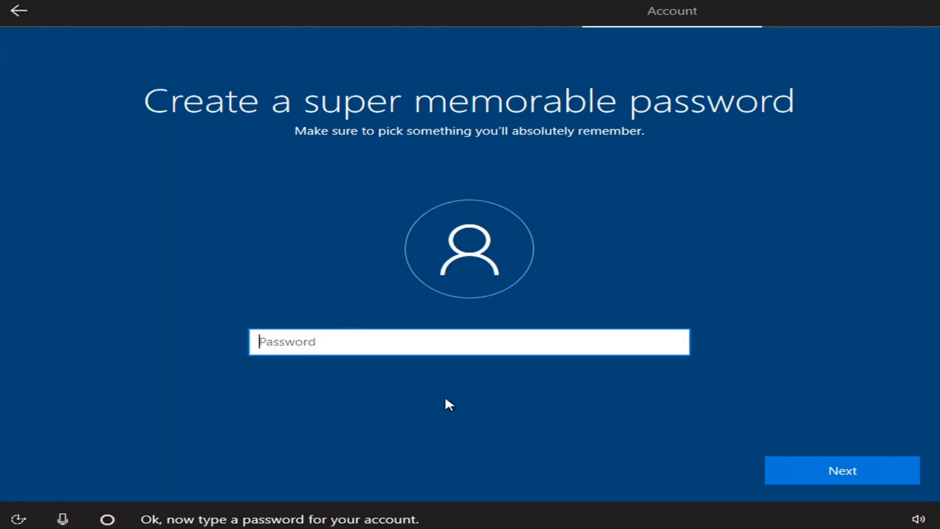
Step: Leave the Test account's password blank and let setup continue
left_click(842, 470)
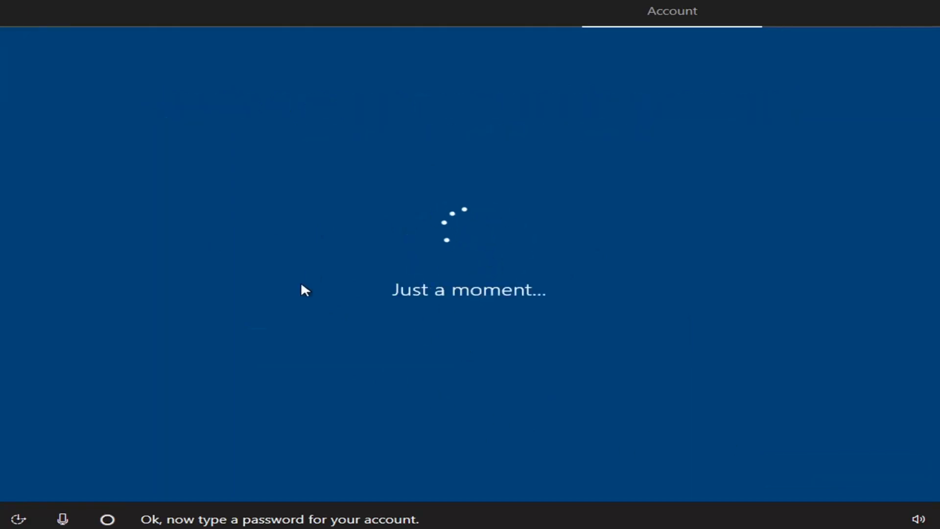
mouse_move(485, 423)
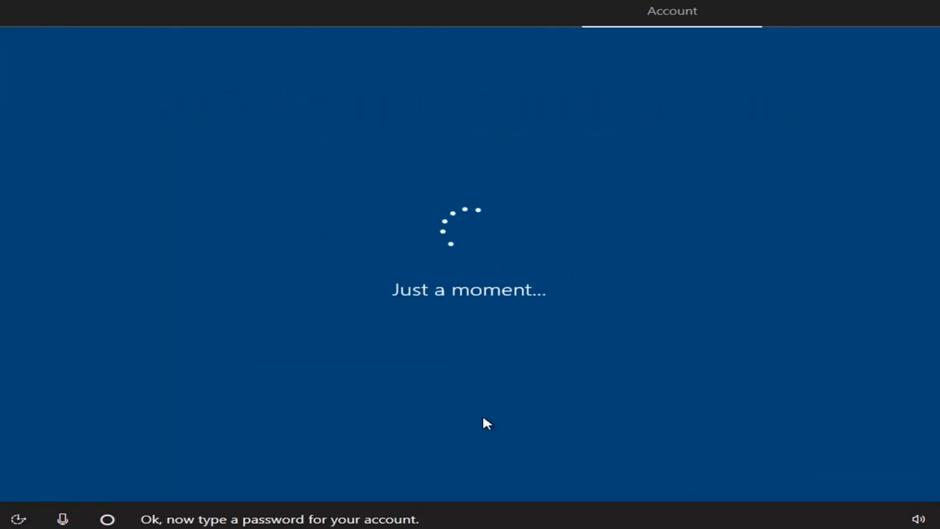